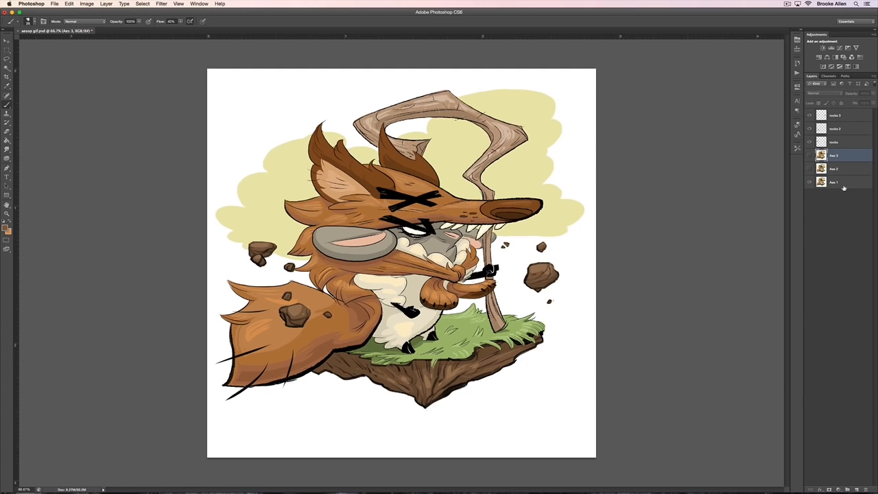
Step: Show the Window menu's panel list with Timeline among the available panels
click(809, 169)
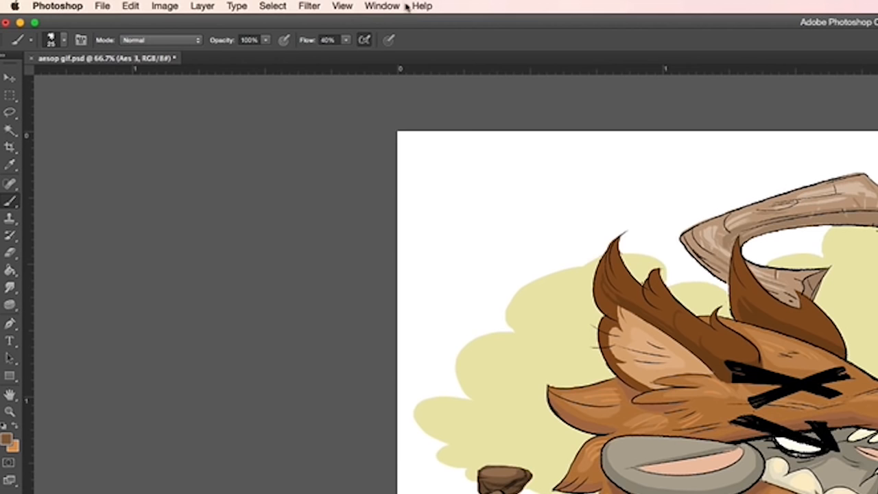
click(381, 5)
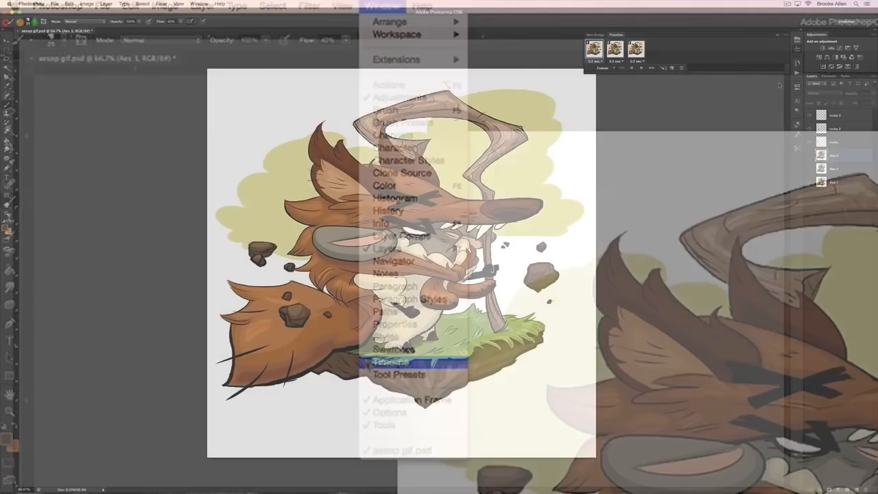